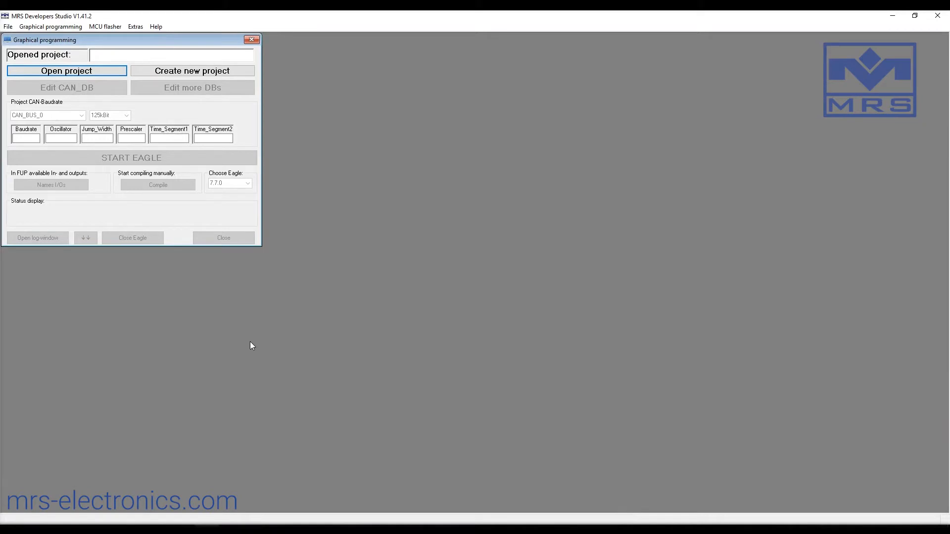
# Step: Create CAN I/O & CAN SPS project Video_Example with order number 1.033.300.00
pyautogui.click(50, 27)
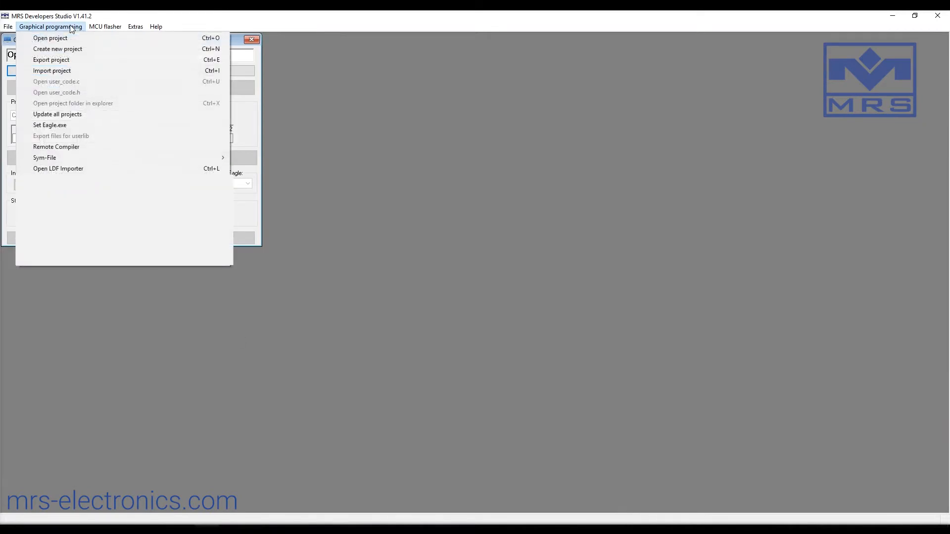
pyautogui.click(57, 49)
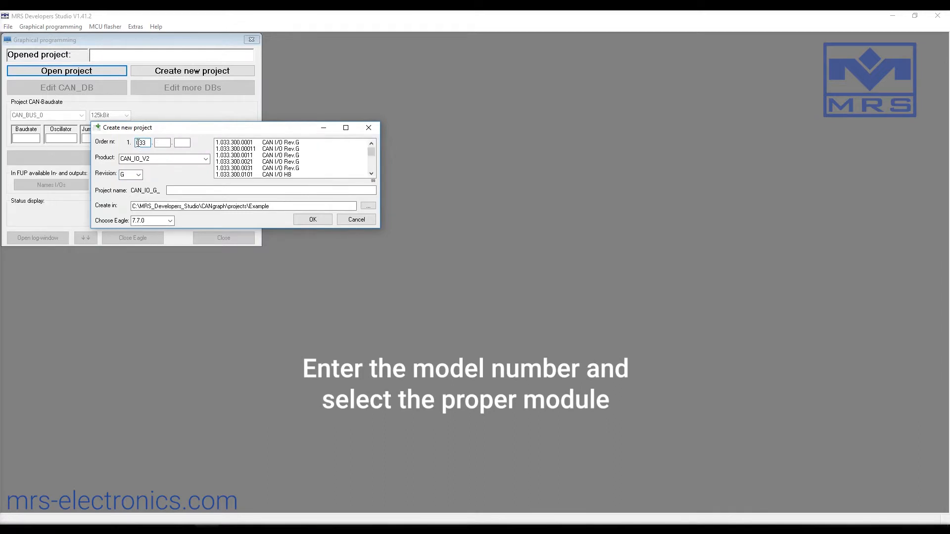
pyautogui.write('300')
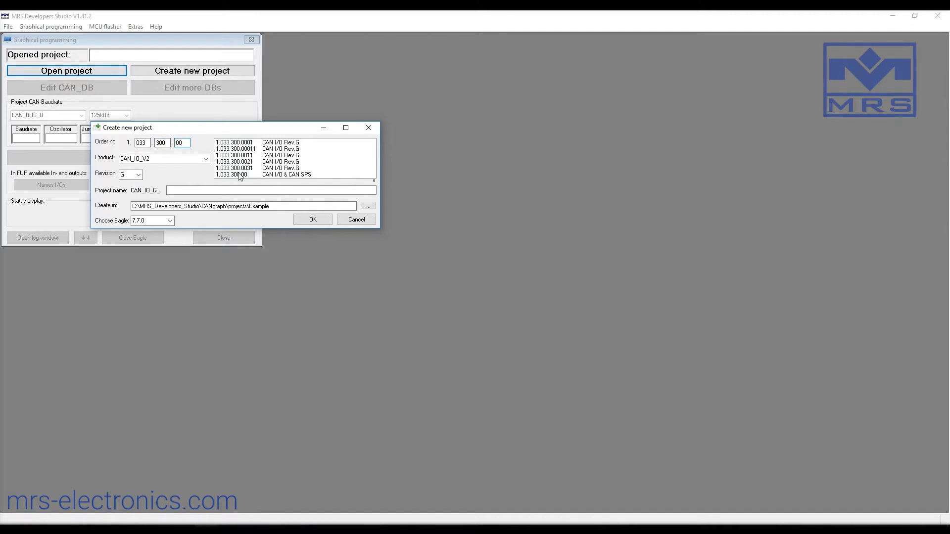
pyautogui.click(286, 175)
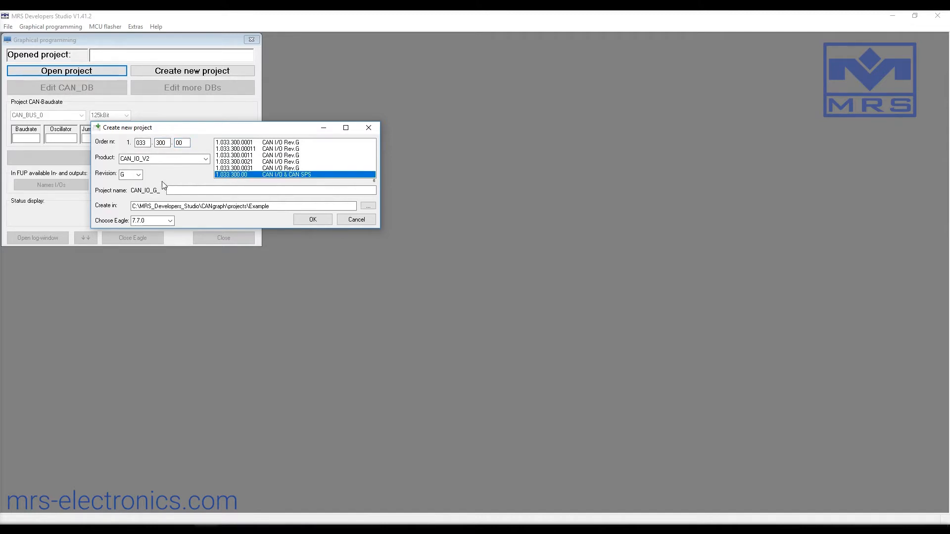
pyautogui.click(269, 190)
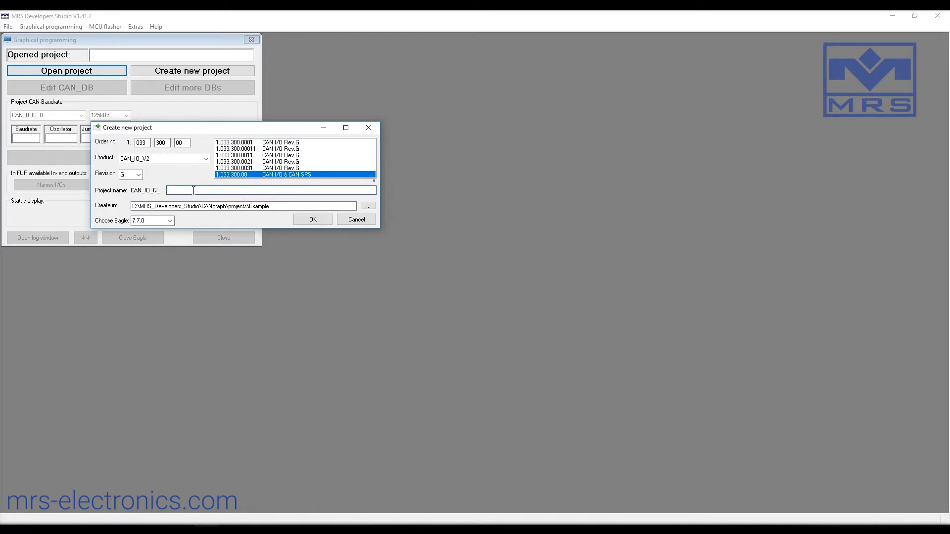
pyautogui.write('Video_Example')
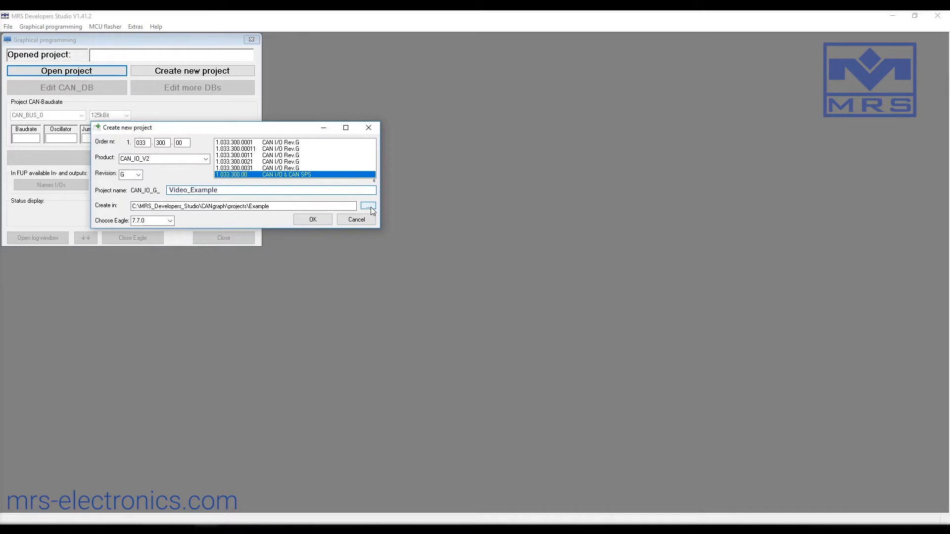
pyautogui.moveTo(312, 219)
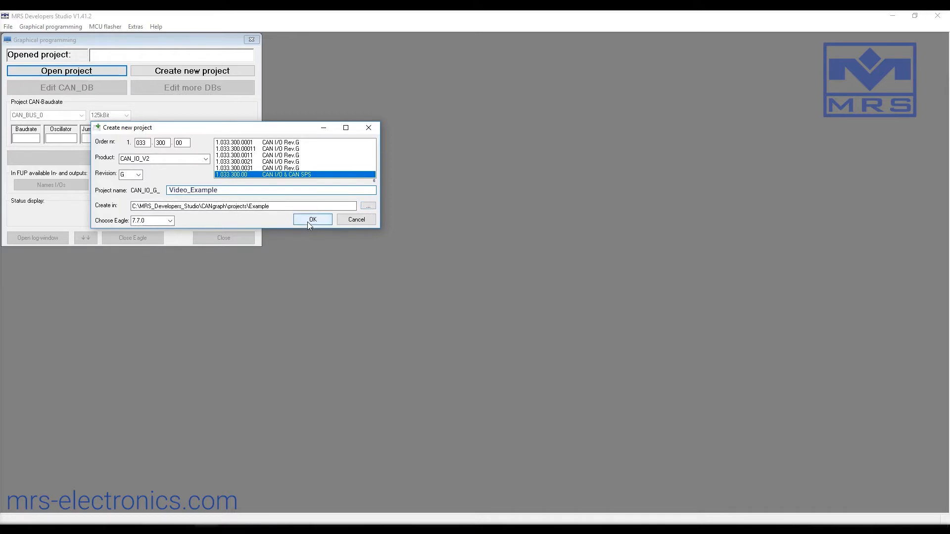
pyautogui.click(313, 219)
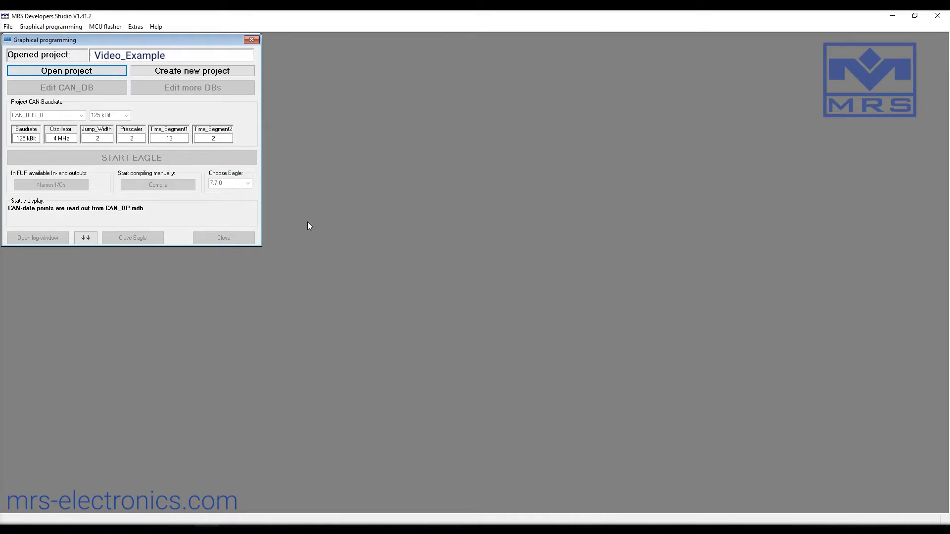
# Step: Start EAGLE on Video_Example's blank schematic and dismiss the init-msps.ulp message
pyautogui.click(67, 70)
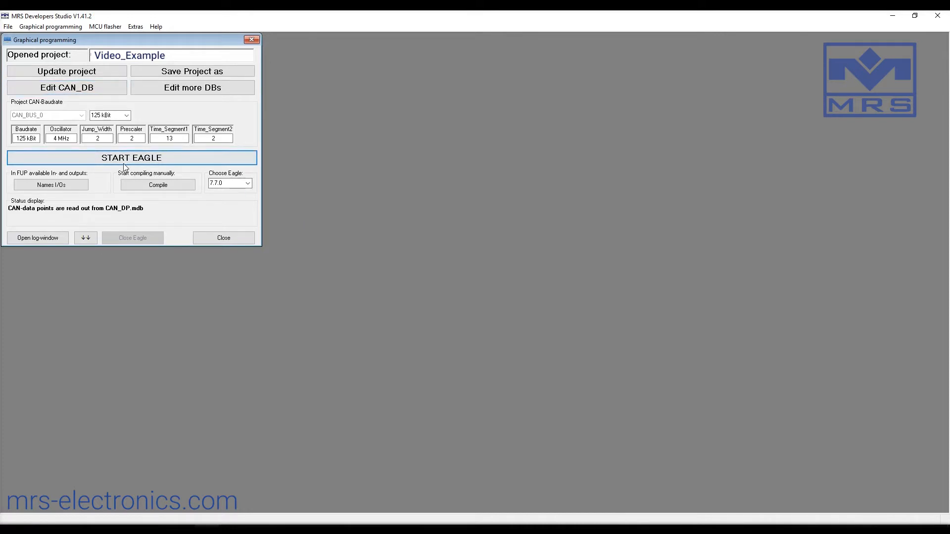
pyautogui.click(130, 157)
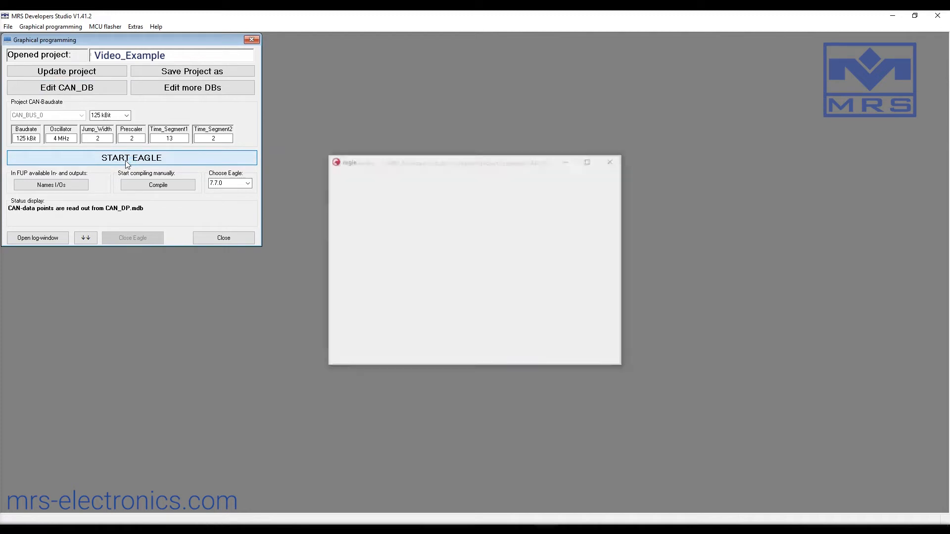
pyautogui.click(130, 157)
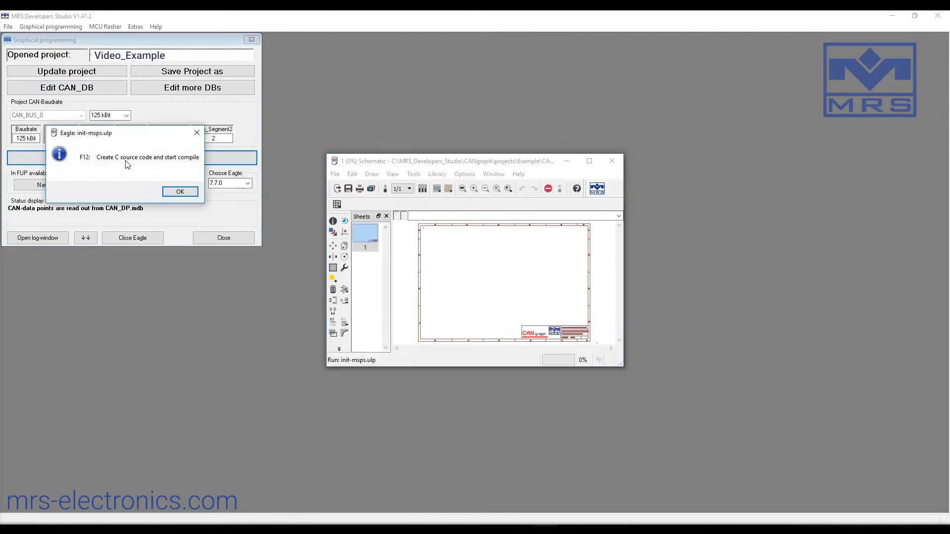
pyautogui.moveTo(108, 170)
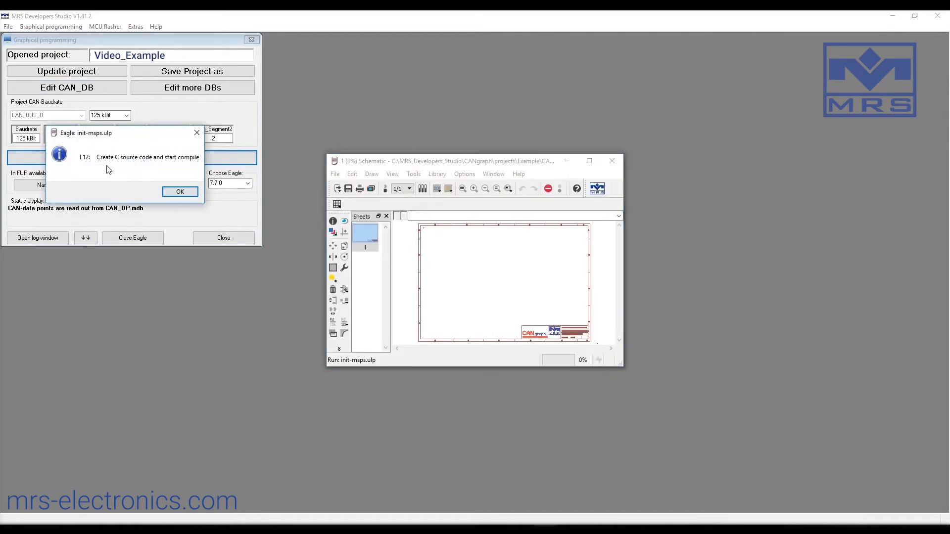
pyautogui.moveTo(87, 167)
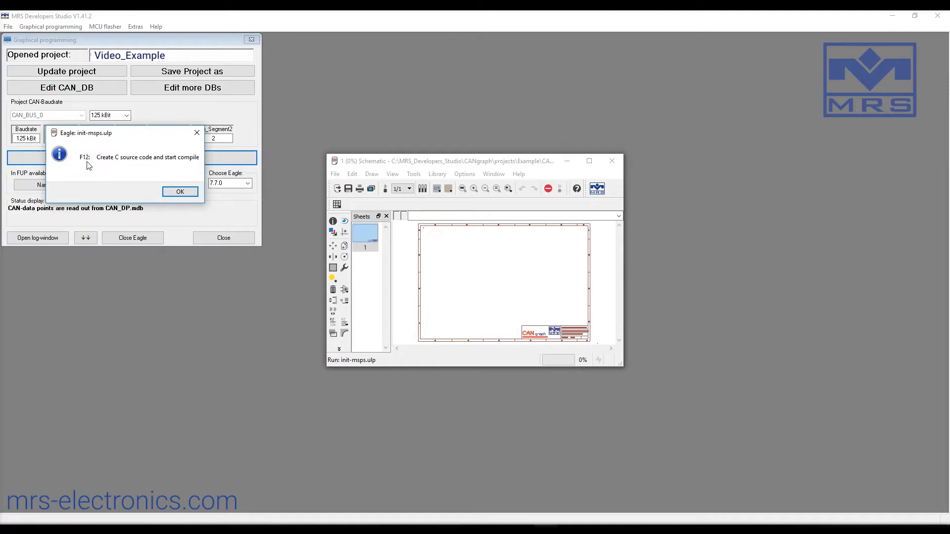
pyautogui.moveTo(179, 202)
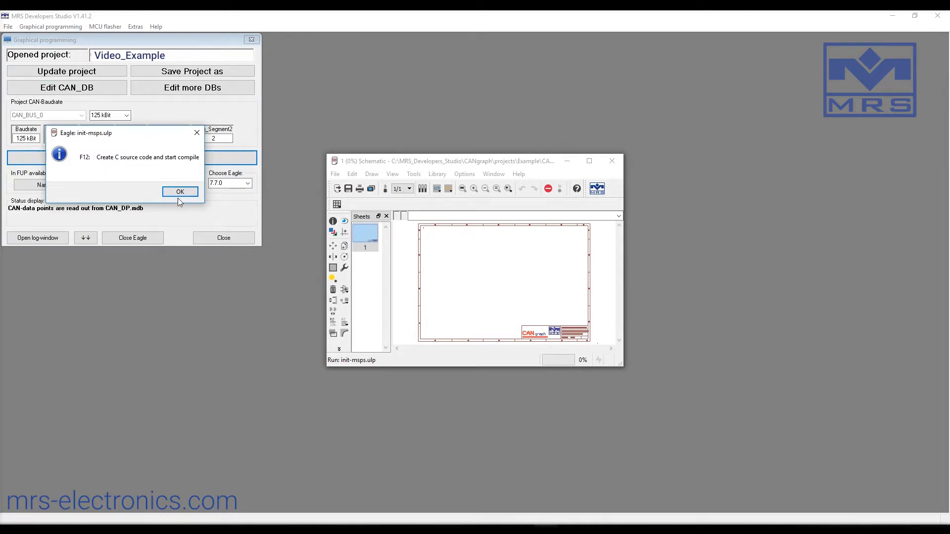
pyautogui.click(180, 192)
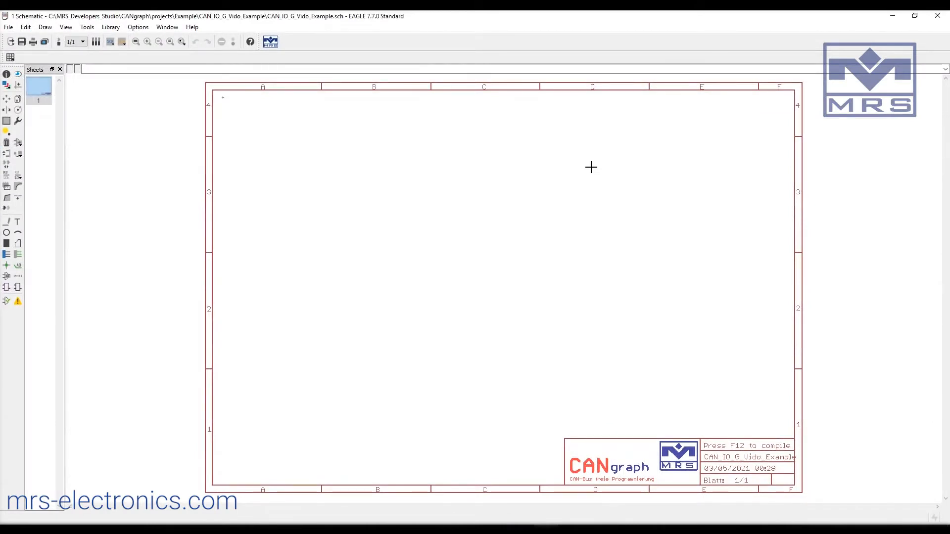
# Step: Add two DIGIN blocks from the CANgraph library near column B, row 3
pyautogui.click(6, 99)
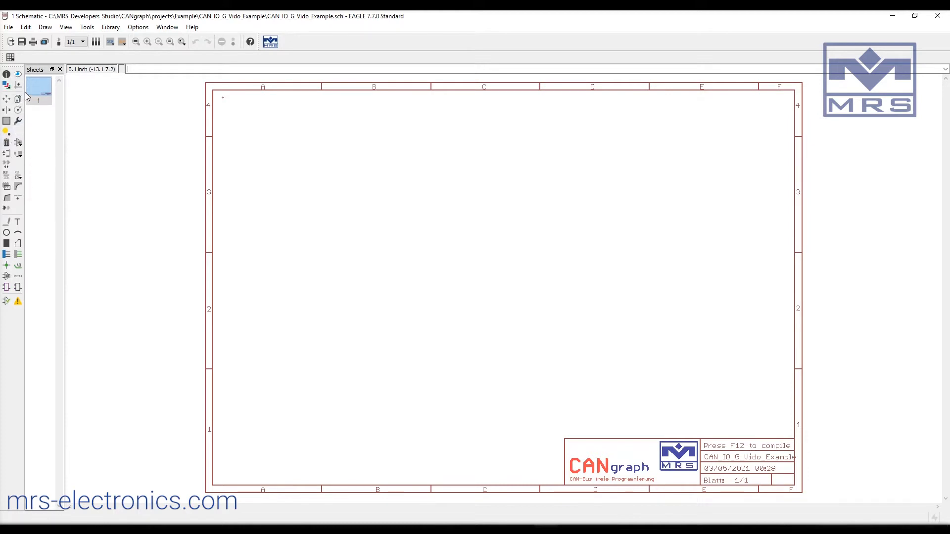
pyautogui.moveTo(18, 75)
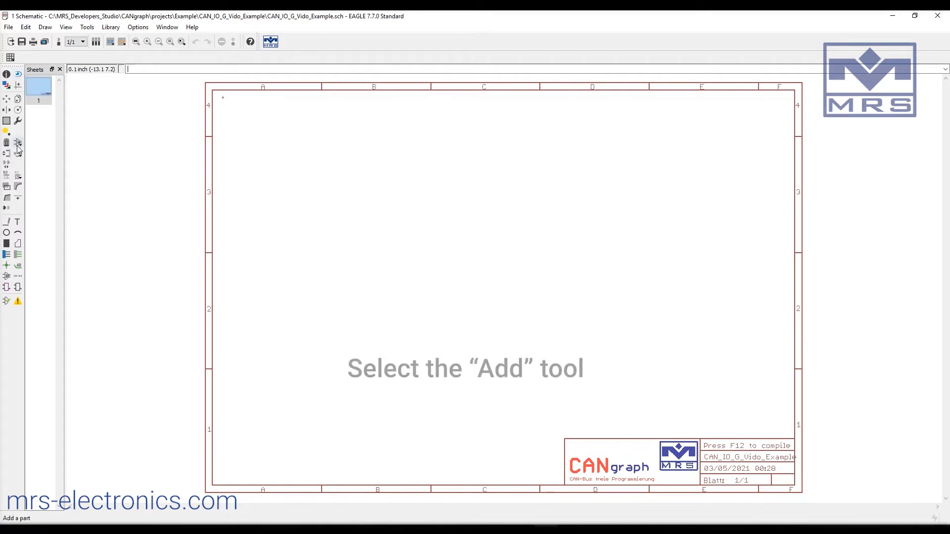
pyautogui.click(17, 143)
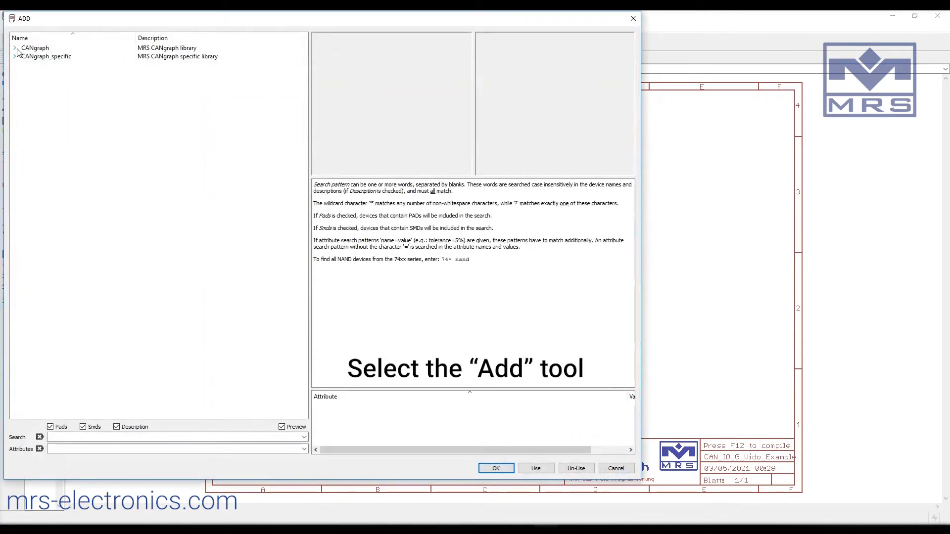
pyautogui.click(35, 48)
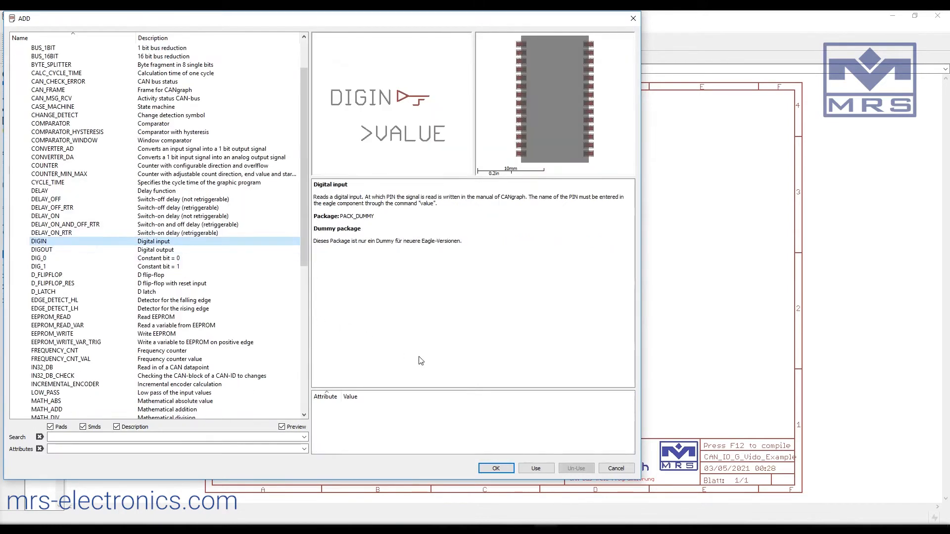
pyautogui.click(495, 468)
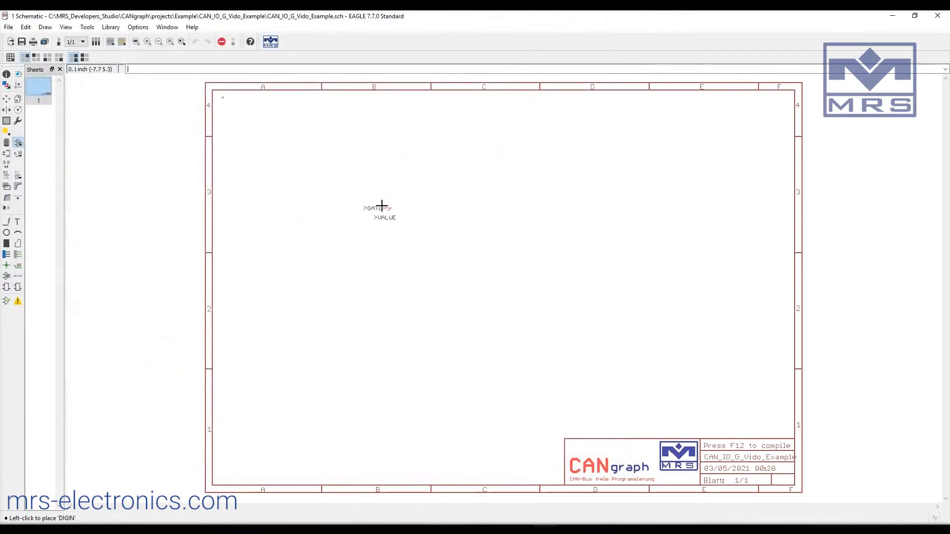
pyautogui.click(379, 222)
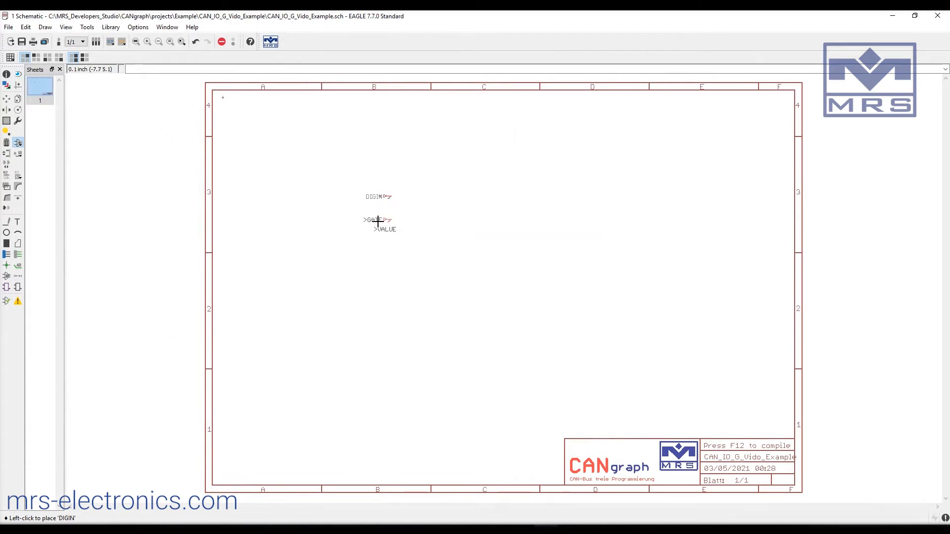
pyautogui.click(378, 225)
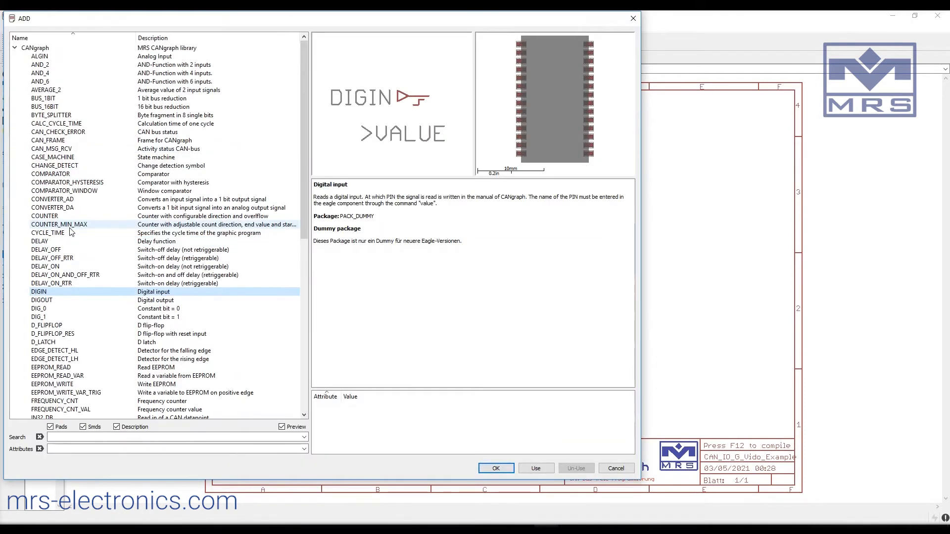
pyautogui.moveTo(69, 65)
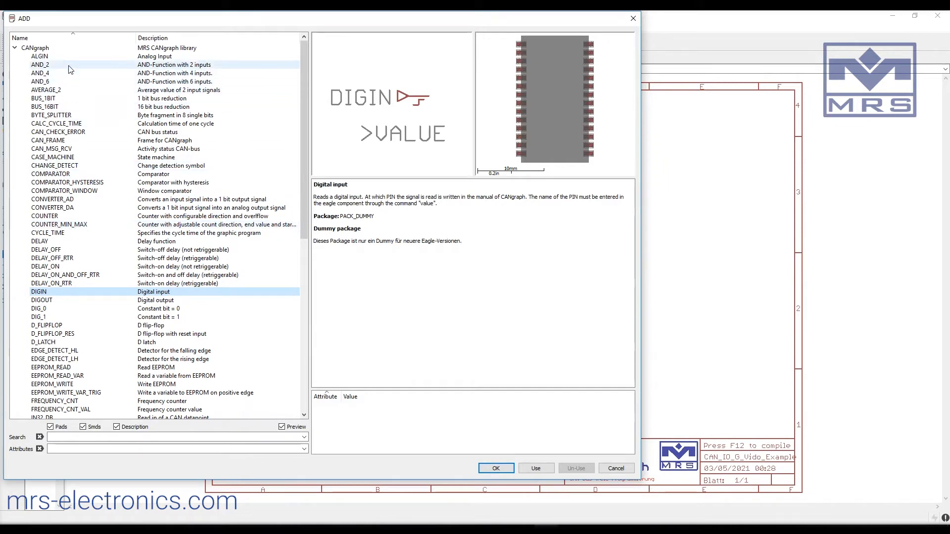
# Step: Place a CANgraph AND_2 block to the right of the DIGIN inputs
pyautogui.click(40, 65)
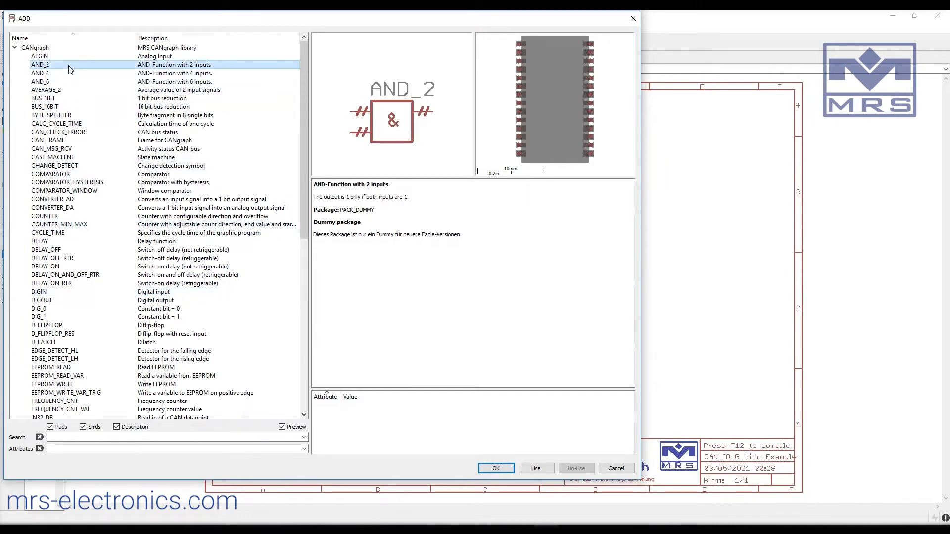
pyautogui.click(495, 468)
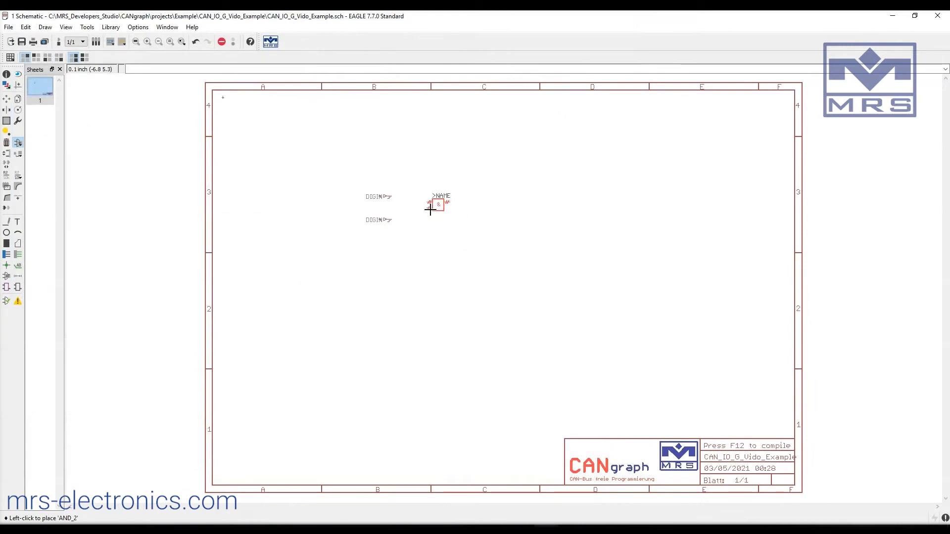
pyautogui.click(436, 209)
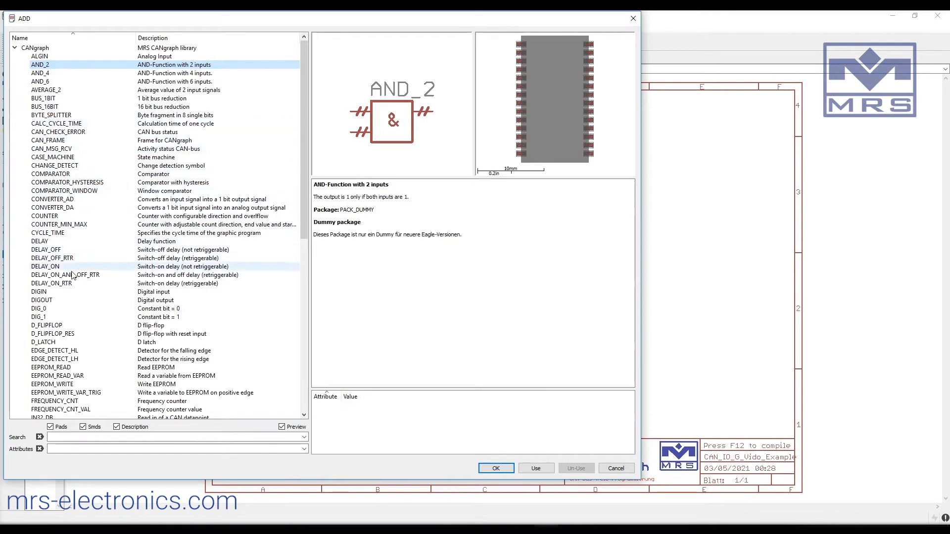
# Step: Pick DIGOUT from the CANgraph library and place it right of AND_2
pyautogui.click(42, 300)
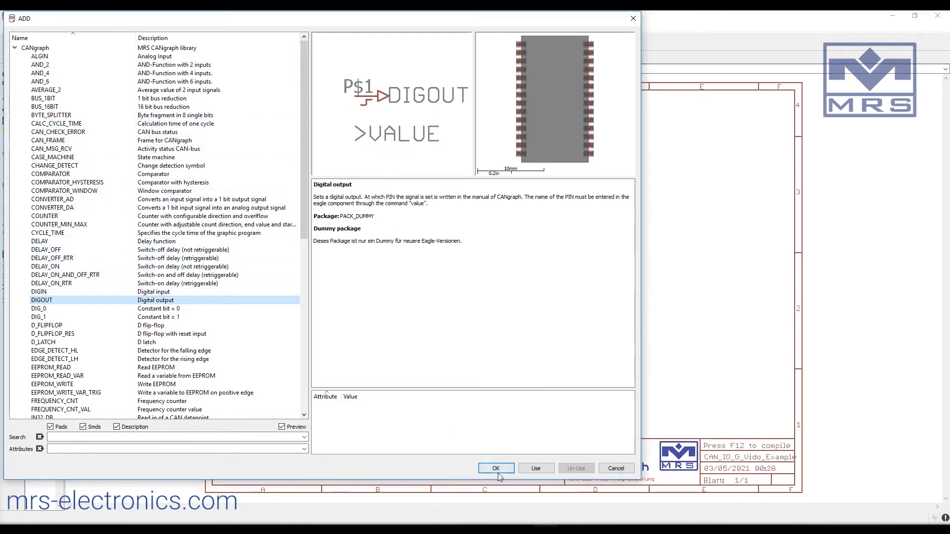
pyautogui.click(496, 468)
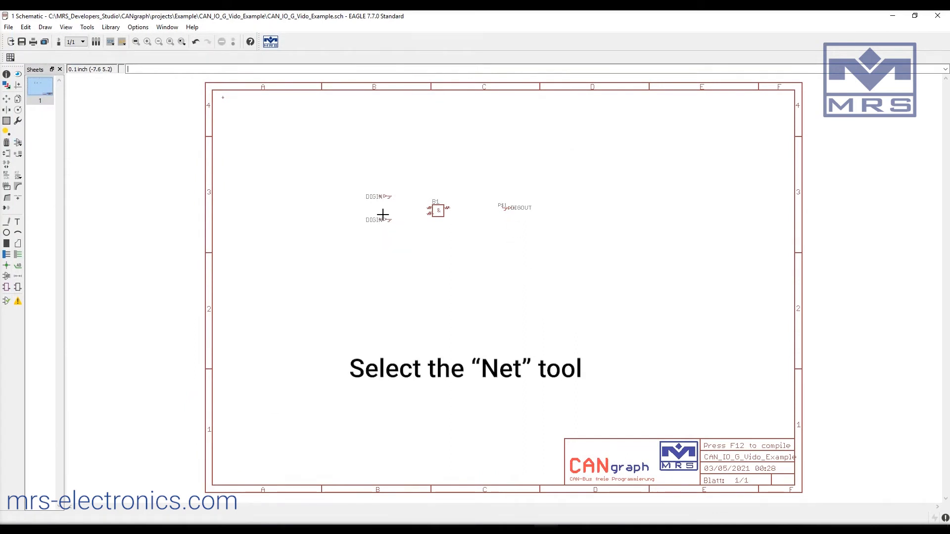
pyautogui.moveTo(45, 259)
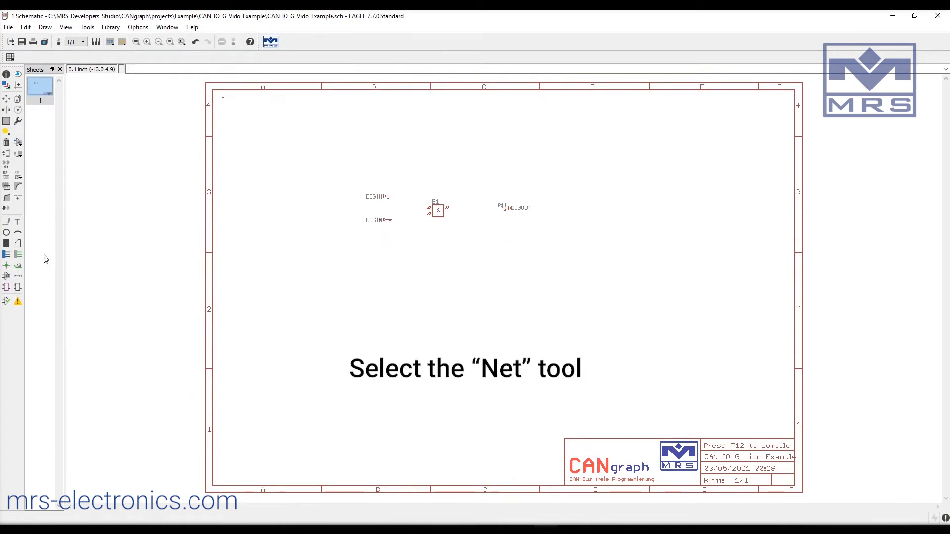
# Step: Draw nets from AND_2's output to DIGOUT and from the DIGIN inputs into AND_2
pyautogui.click(6, 254)
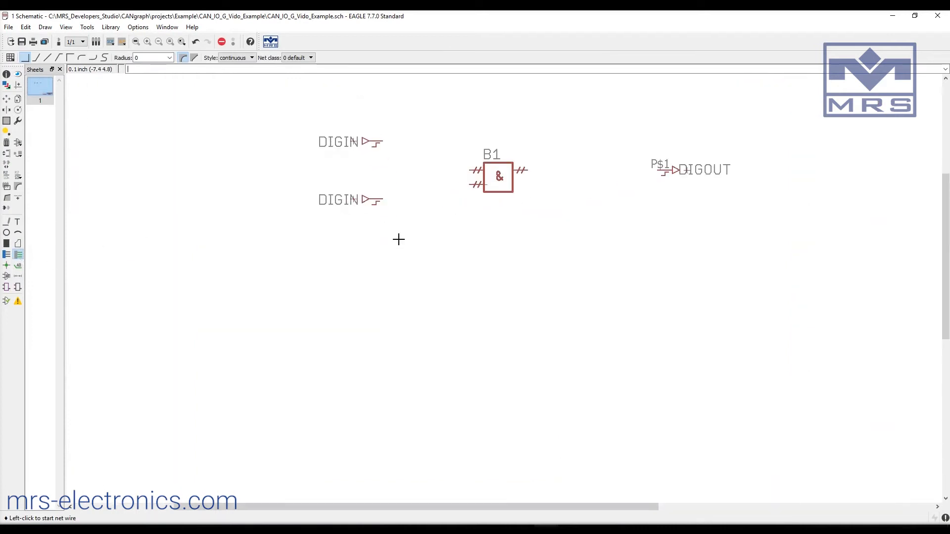
pyautogui.click(399, 240)
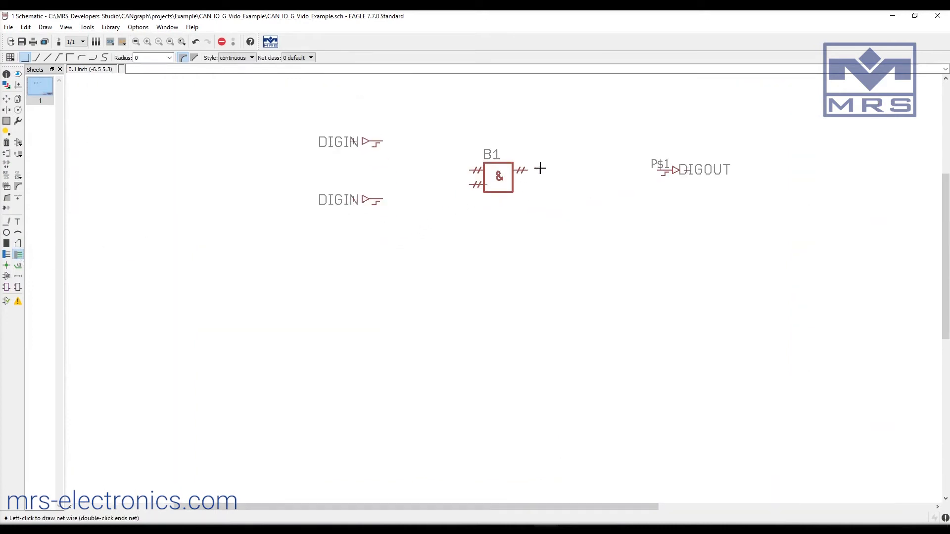
pyautogui.doubleClick(666, 169)
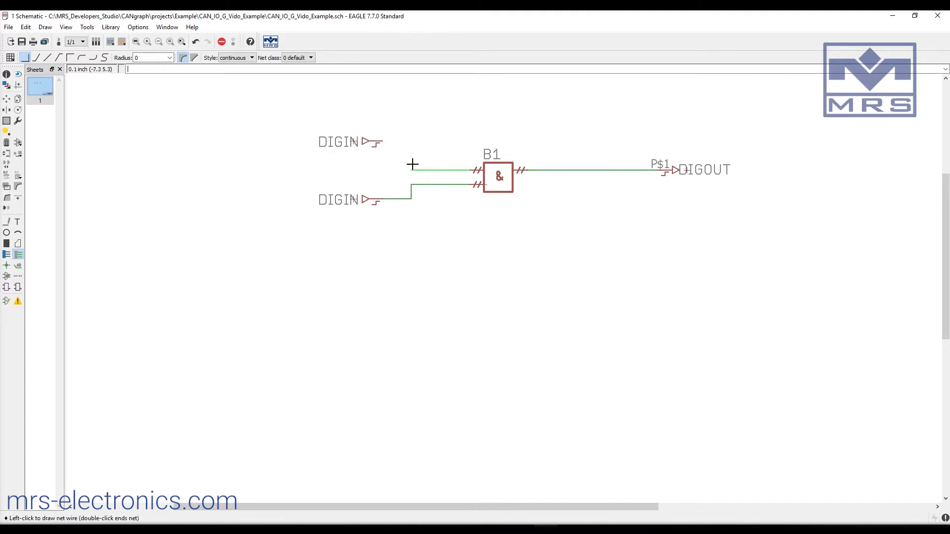
pyautogui.doubleClick(411, 170)
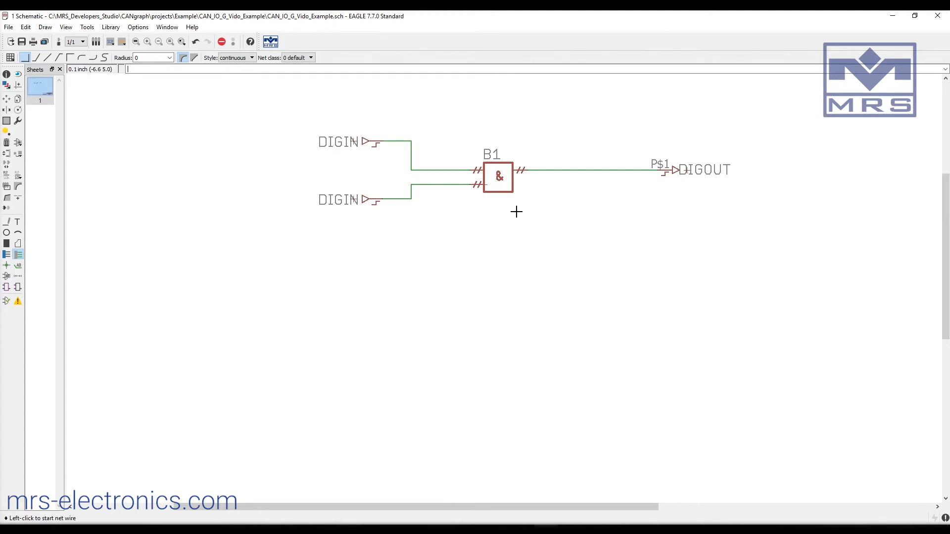
pyautogui.moveTo(356, 149)
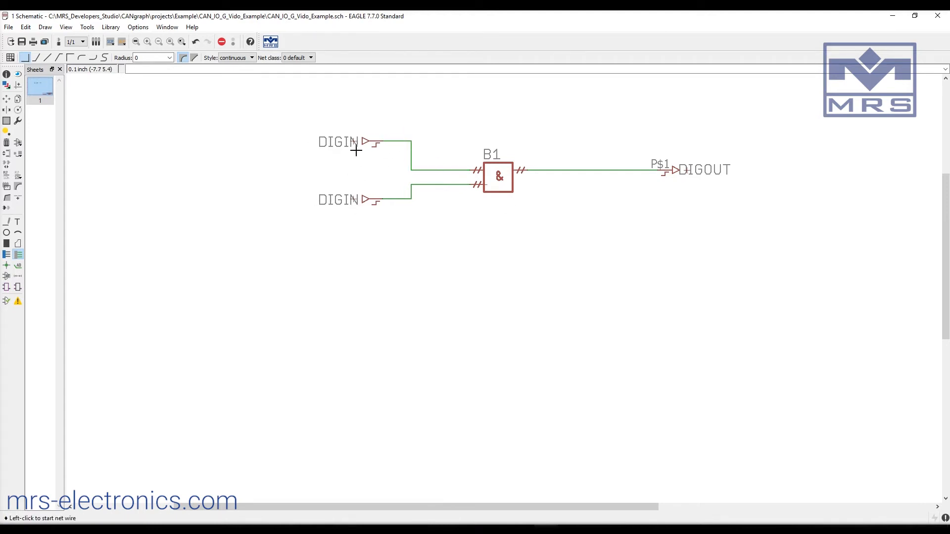
pyautogui.moveTo(292, 367)
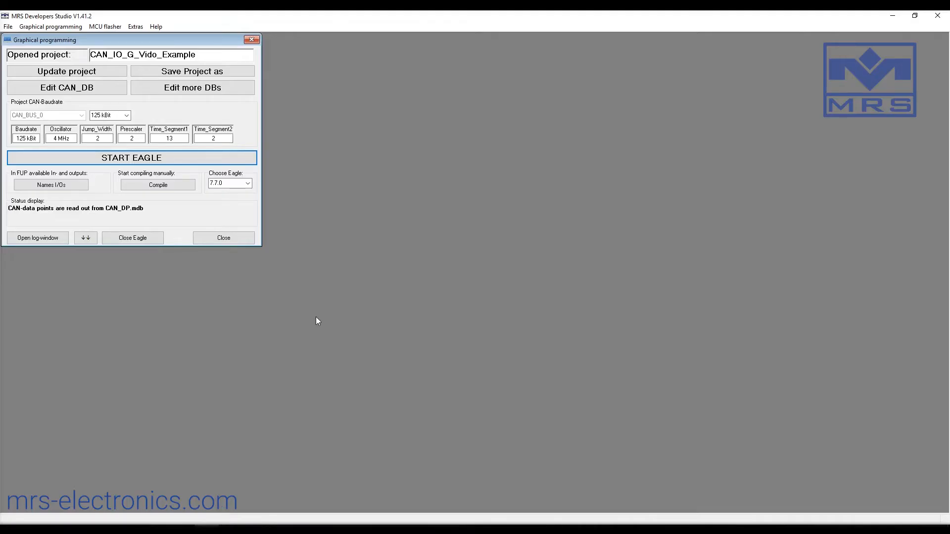
pyautogui.moveTo(66, 192)
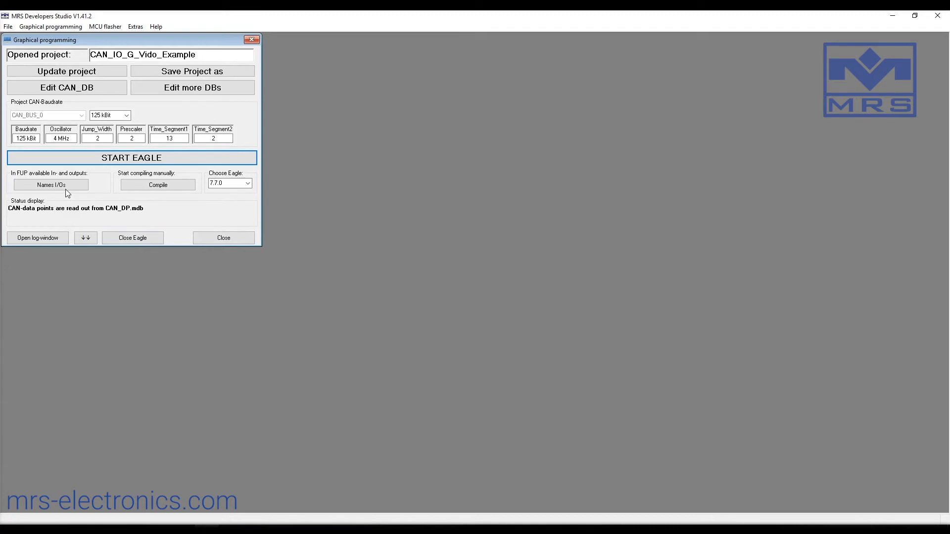
# Step: Show the Names I/Os list of digital input and output names
pyautogui.click(50, 185)
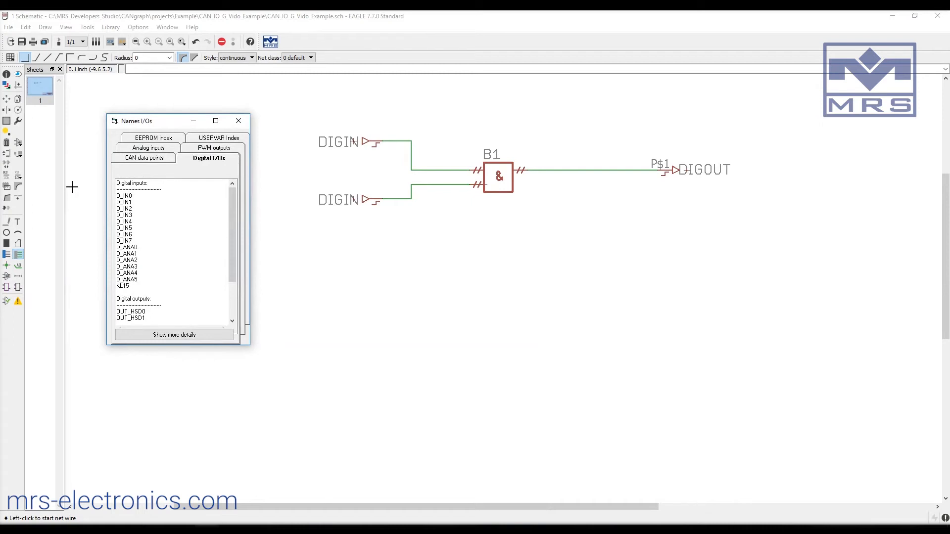
pyautogui.moveTo(184, 163)
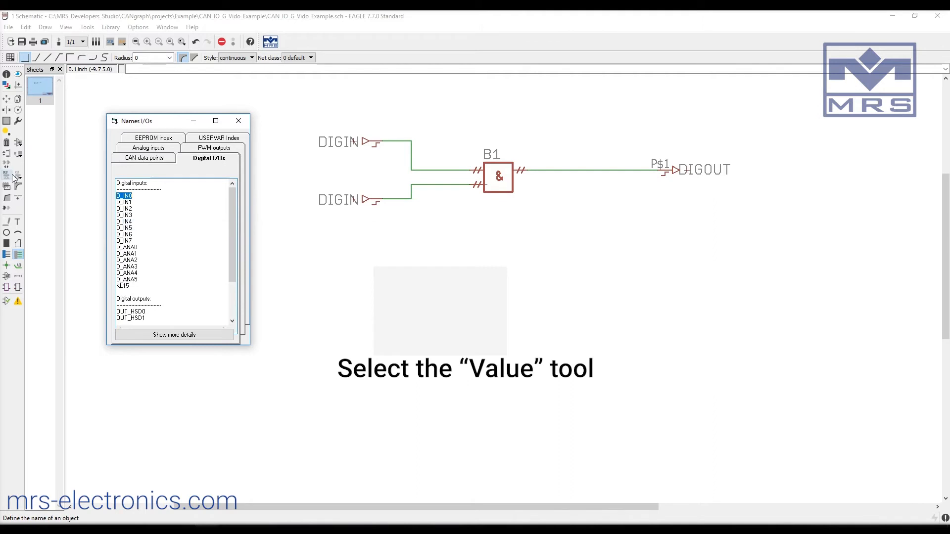
# Step: Set the upper DIGIN value to D_IN0 and the lower to D_IN1
pyautogui.click(7, 176)
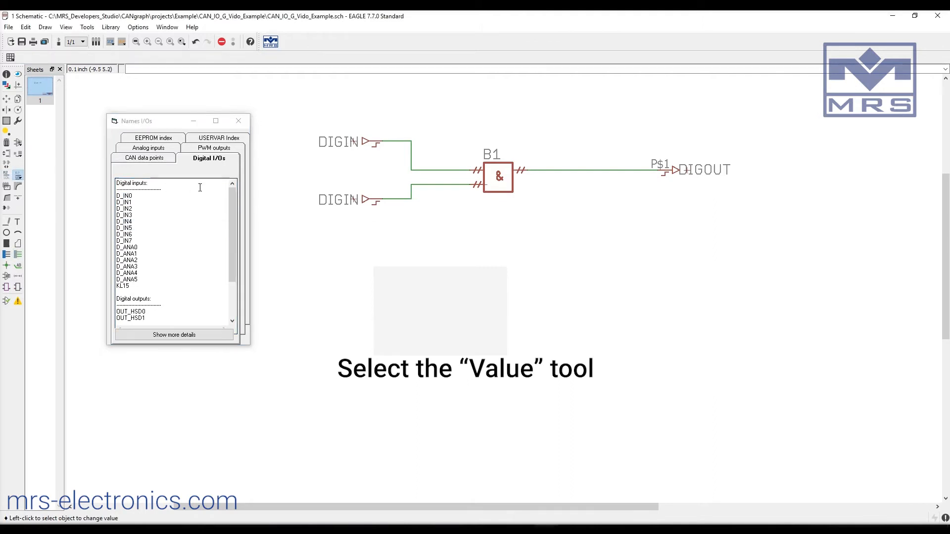
pyautogui.click(339, 142)
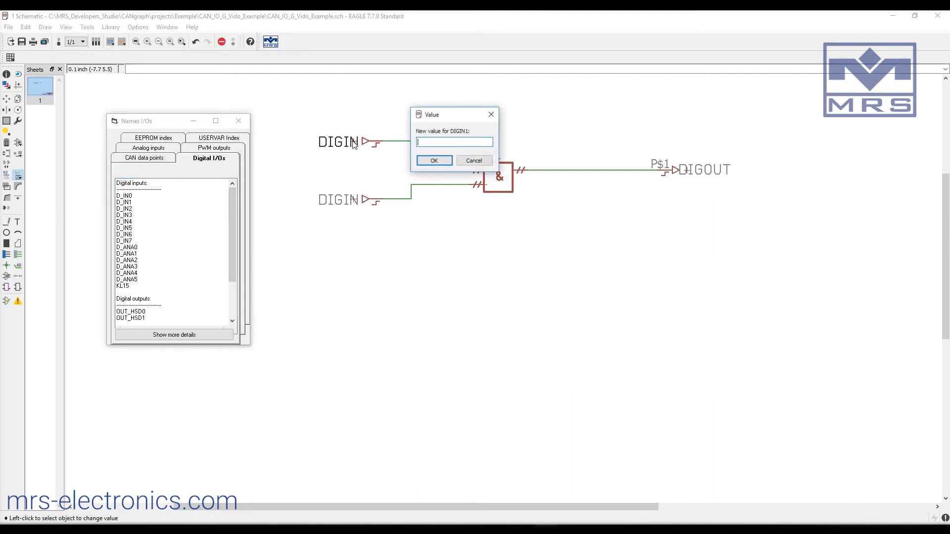
pyautogui.rightClick(454, 142)
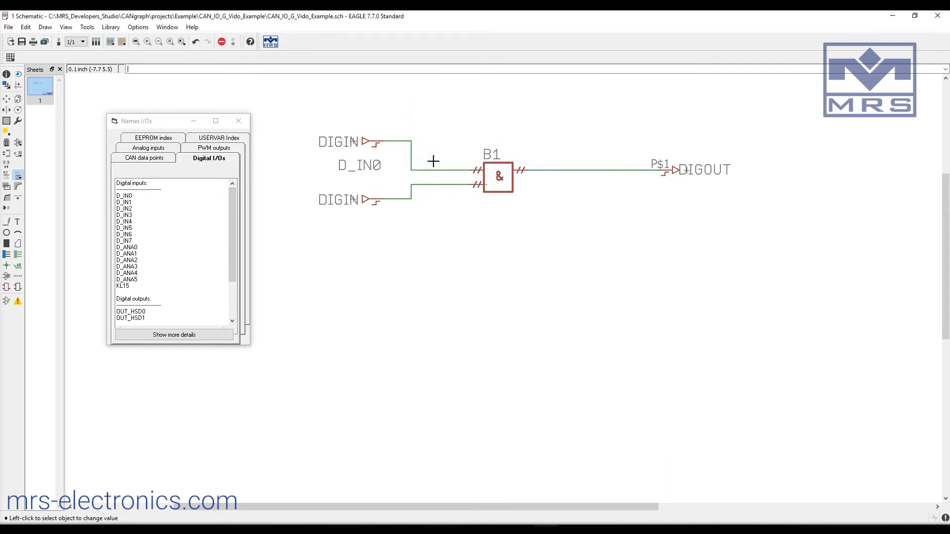
pyautogui.click(124, 202)
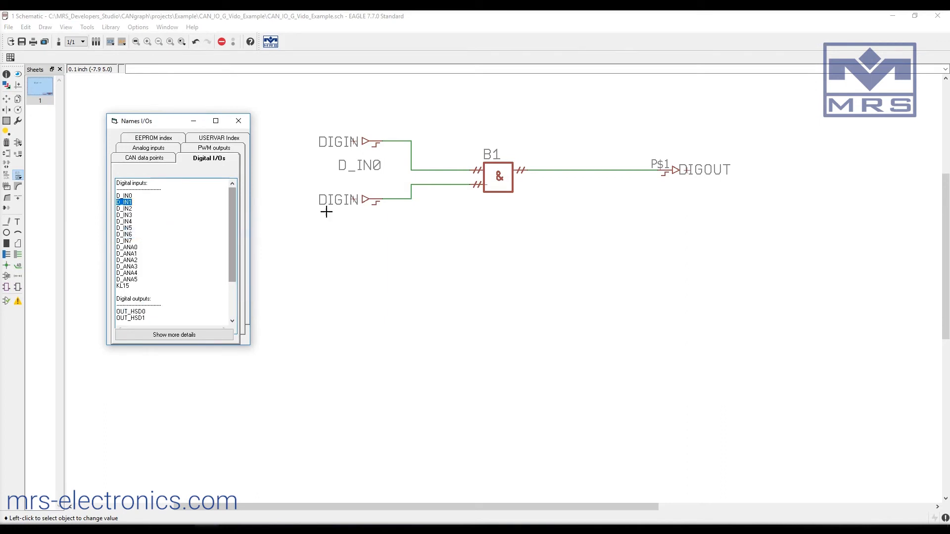
pyautogui.click(339, 199)
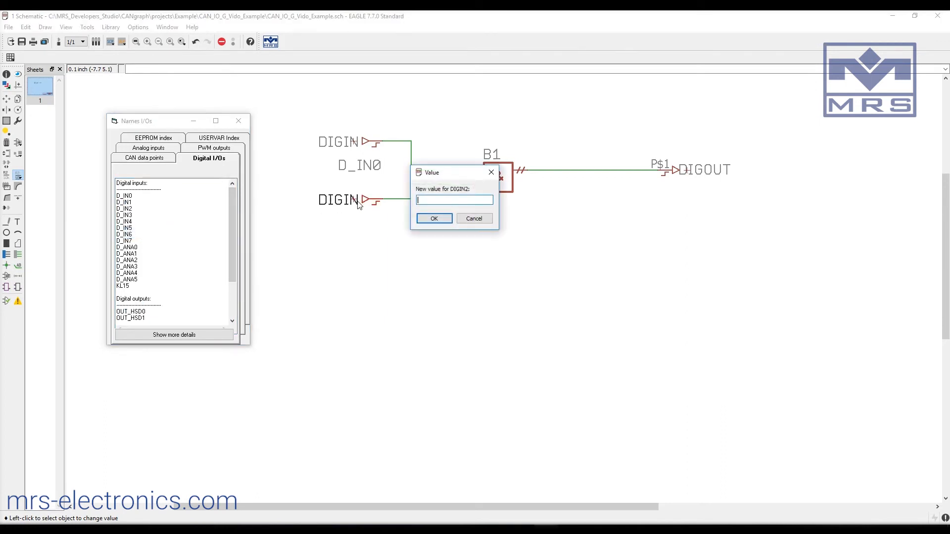
pyautogui.rightClick(454, 200)
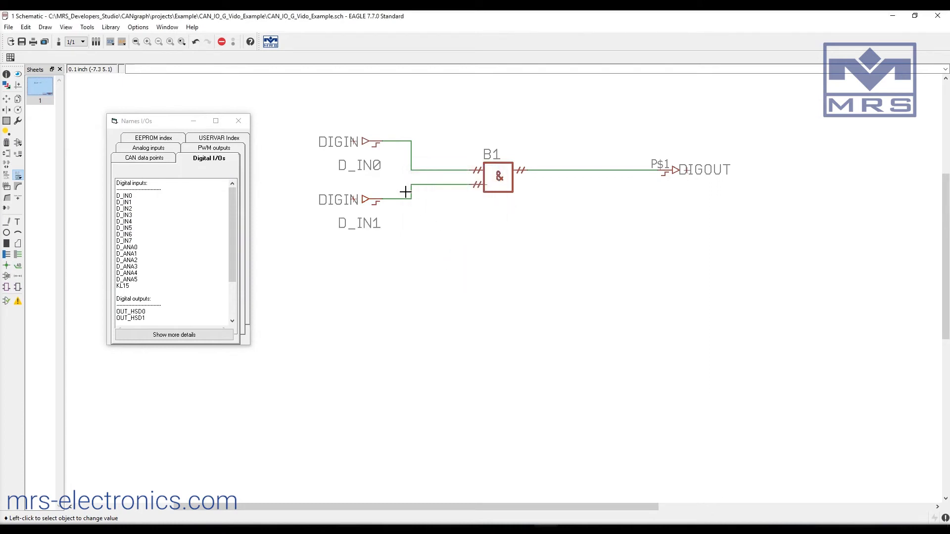
pyautogui.moveTo(353, 200)
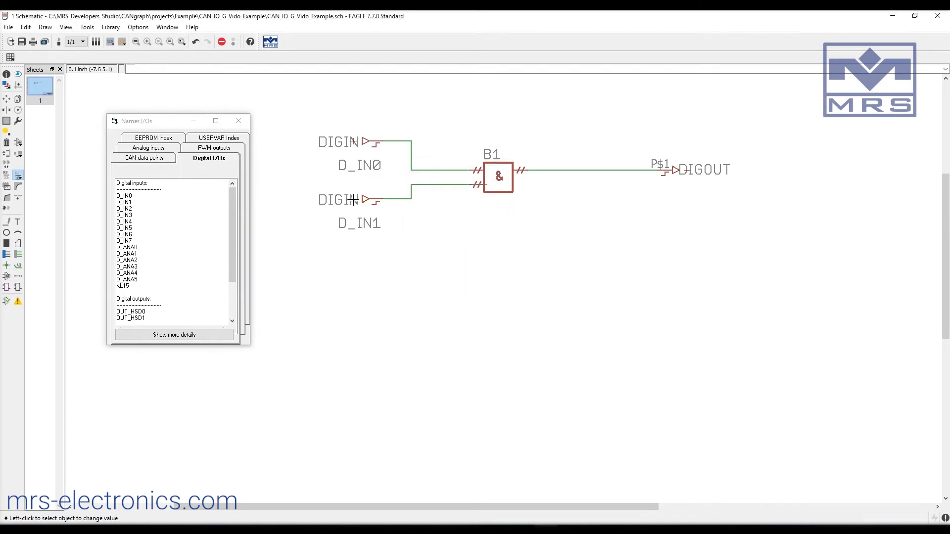
# Step: Give DIGOUT the value OUT_HSD0, then save the error-free generated code via Save + Exit
pyautogui.scroll(-3)
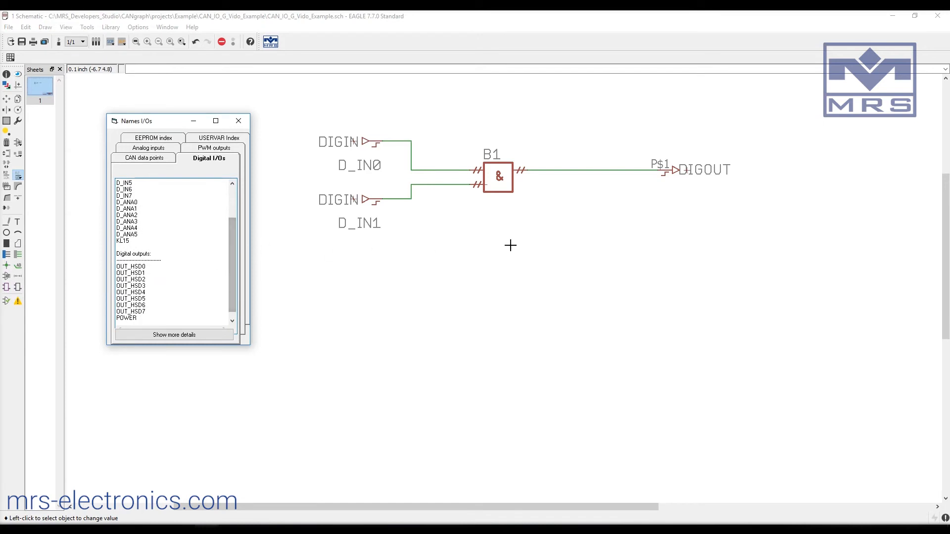
pyautogui.click(131, 267)
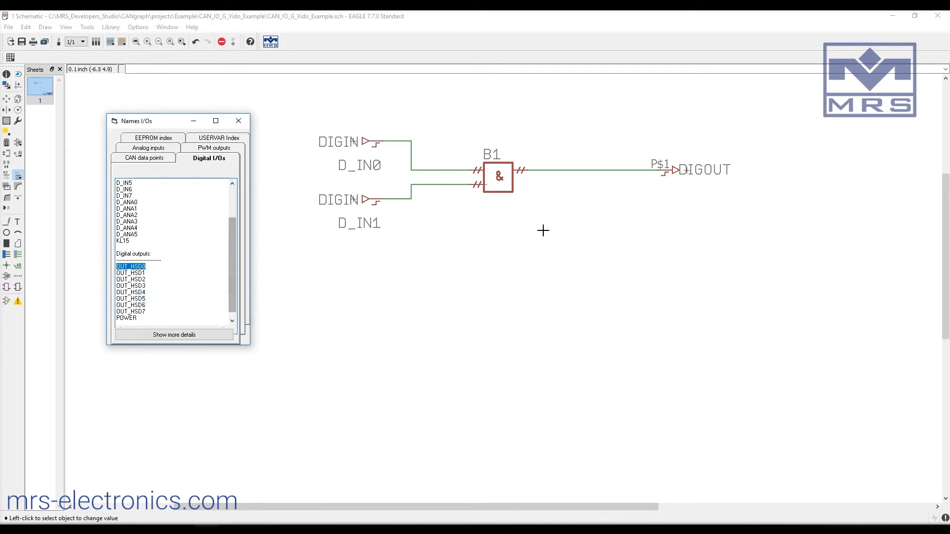
pyautogui.click(703, 170)
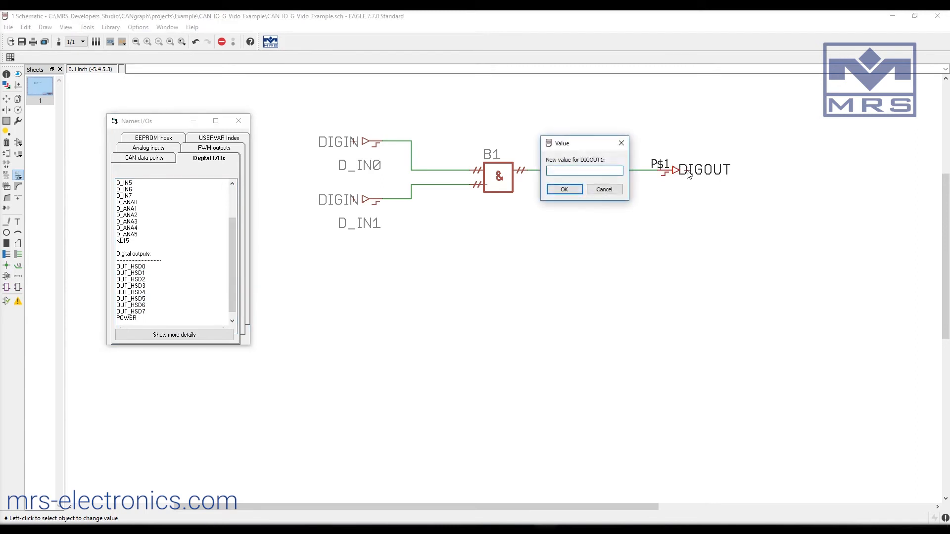
pyautogui.rightClick(584, 171)
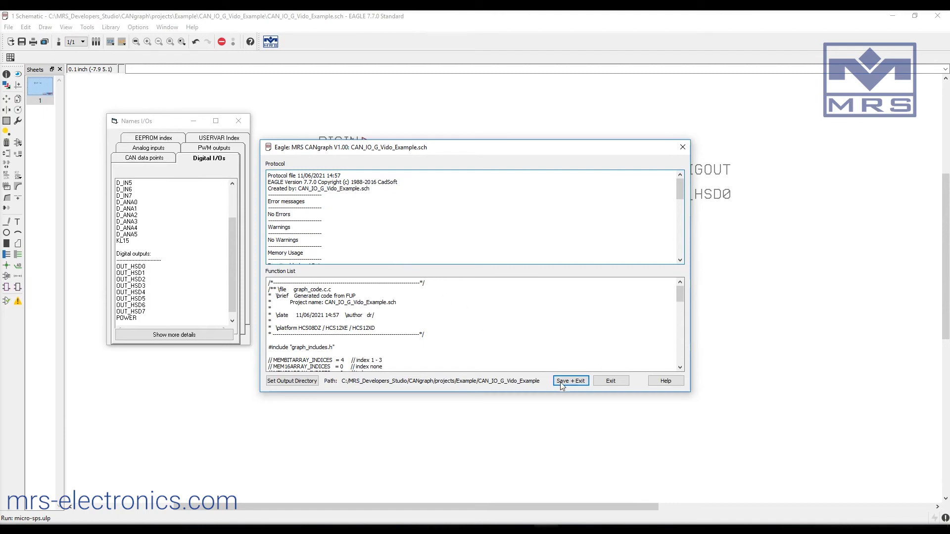
pyautogui.click(569, 381)
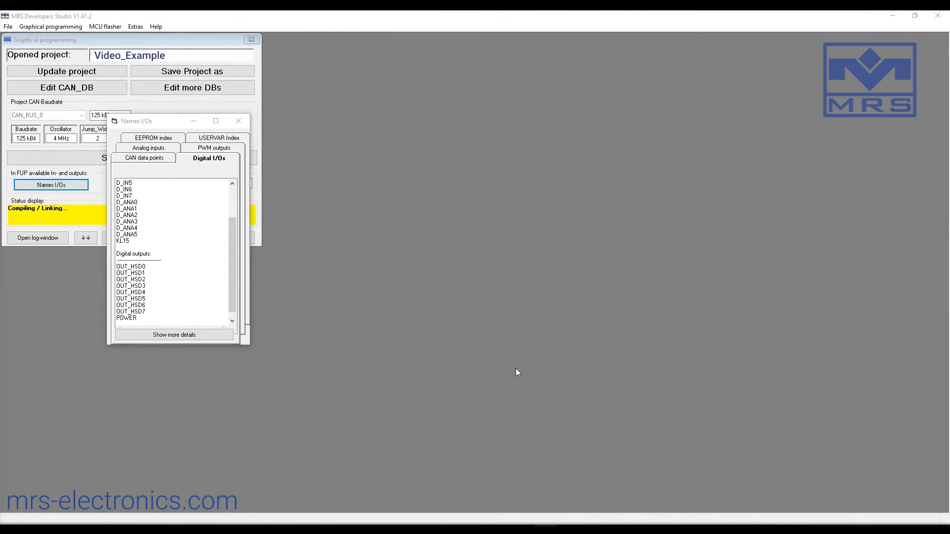
pyautogui.click(238, 121)
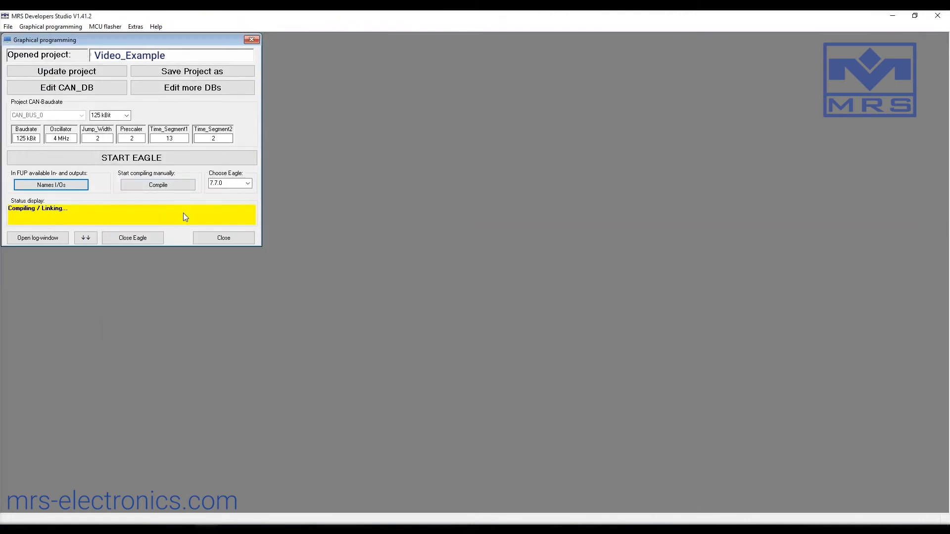